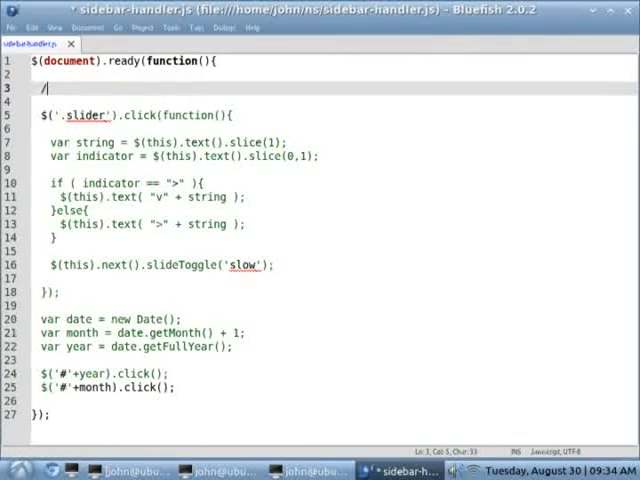
# Step: Comment the document.ready handler and the sliding-posts and date-opening code in sidebar-handler.js
pyautogui.write('When the document is ready to be messed with; mess with it.')
pyautogui.write('to slide down. The date mani')
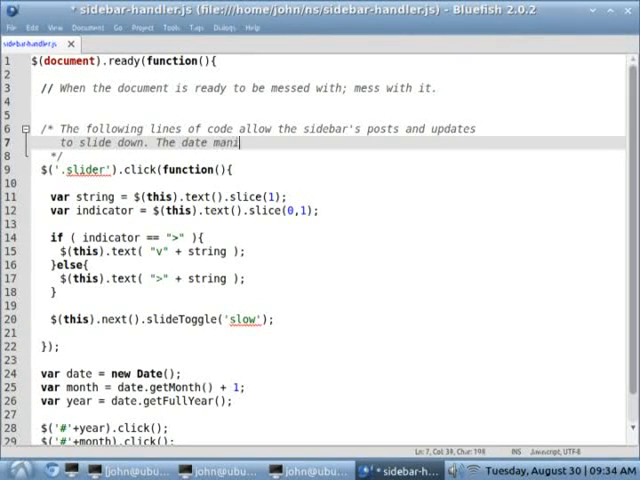
pyautogui.write('pulation at the bottom automatically opens up the current')
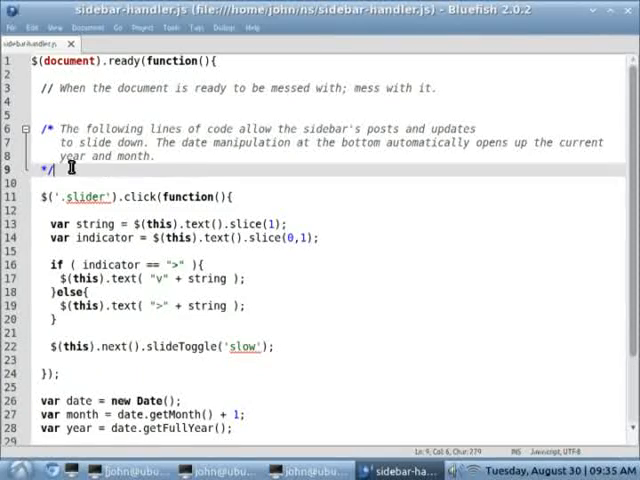
pyautogui.write('// Unlock the ending comment block t')
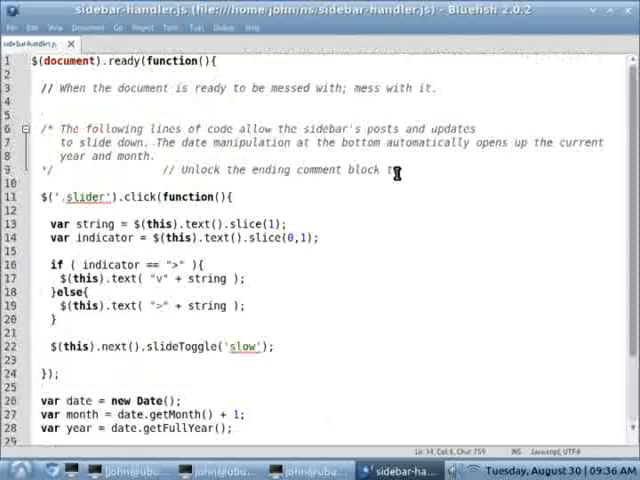
pyautogui.scroll(-3)
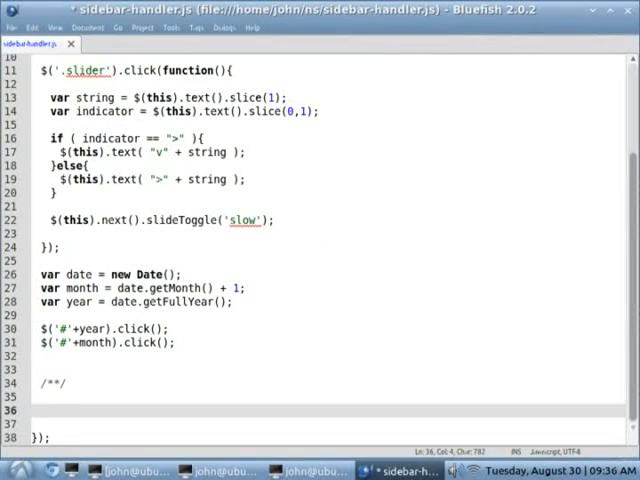
# Step: Write a submit click handler that sets the value to 'Please wait. . .' and disables the button
pyautogui.write("$('button').click()")
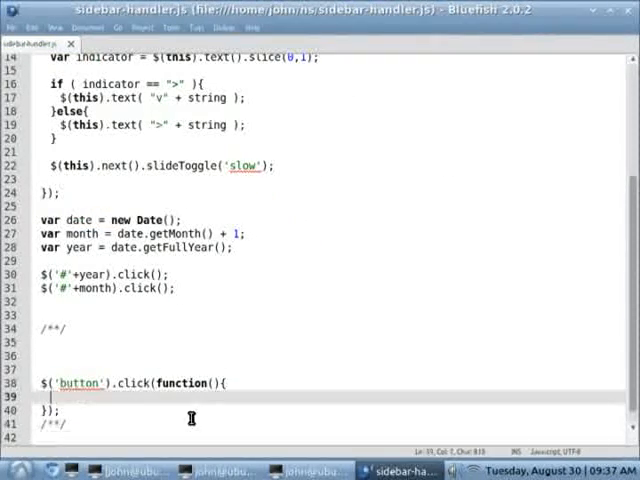
pyautogui.write('$(this).val();')
pyautogui.click(135, 383)
pyautogui.write('input:submi')
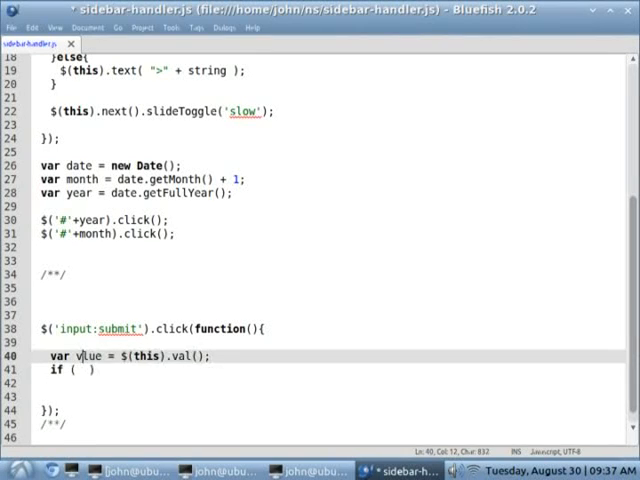
pyautogui.write('var waiting_message = "Please')
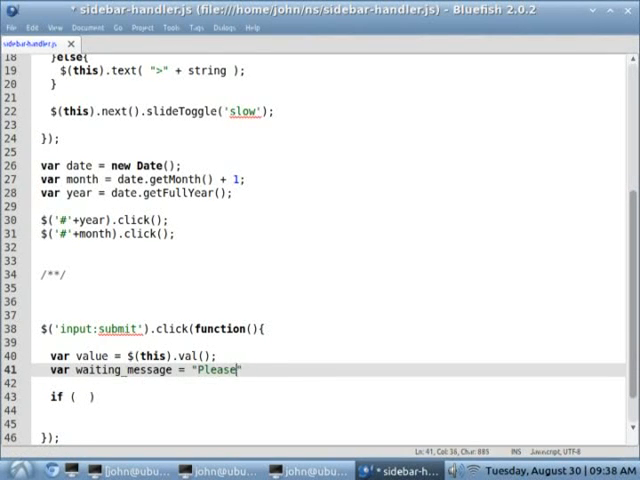
pyautogui.write('wait. . .";')
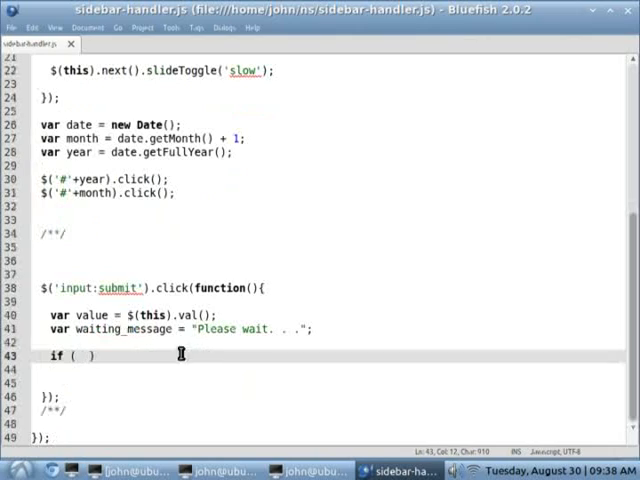
pyautogui.write('$(this).val()')
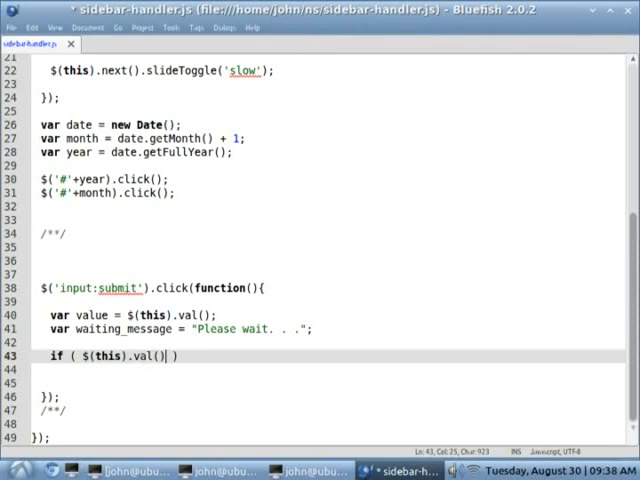
pyautogui.write('value != waiting_message')
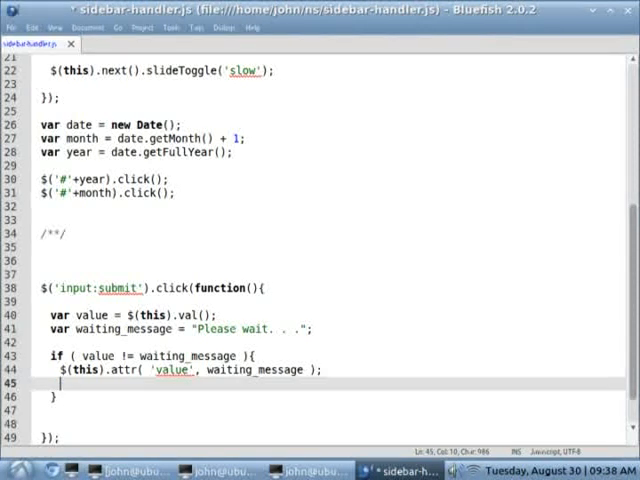
pyautogui.write("$(this).attr( 'd'")
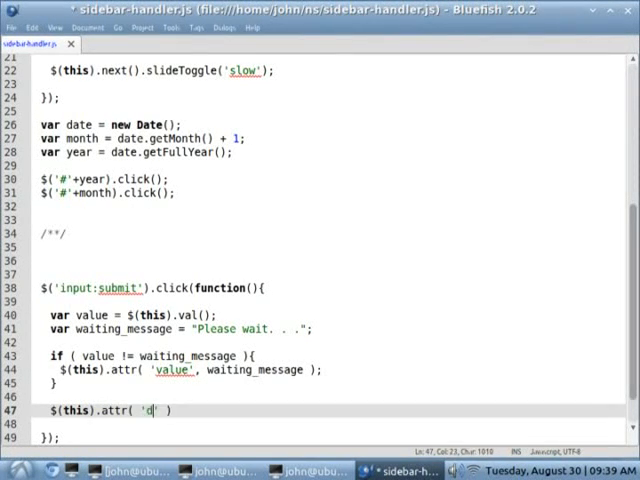
pyautogui.scroll(3)
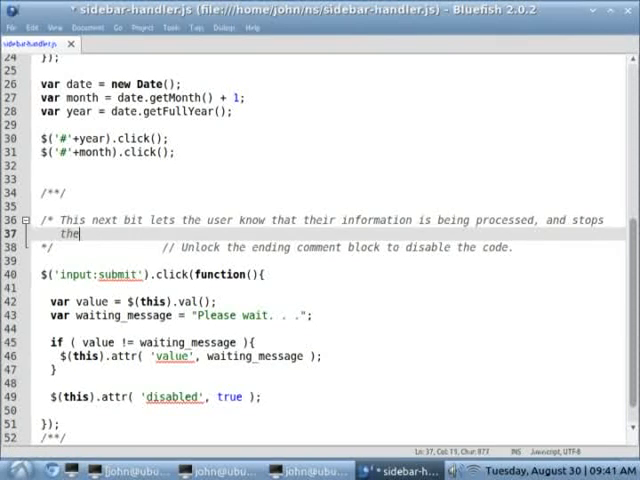
# Step: Finish the comment about blocking further submissions and save sidebar-handler.js
pyautogui.write('them from sending any more data. The buytt')
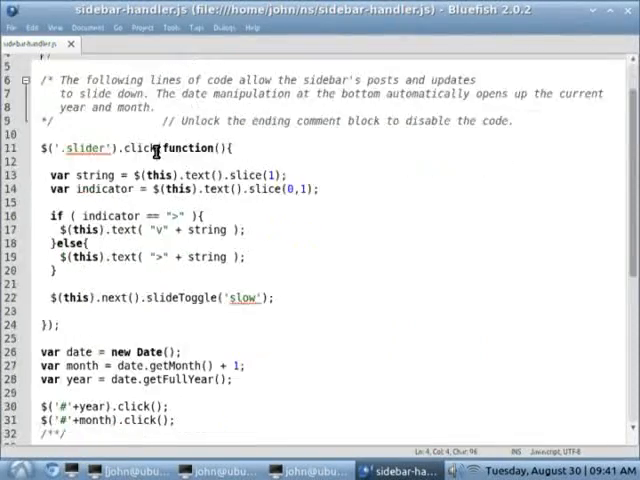
pyautogui.scroll(-3)
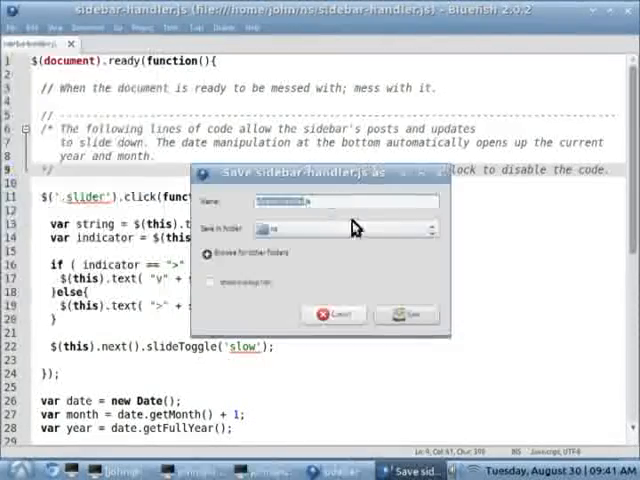
pyautogui.click(406, 314)
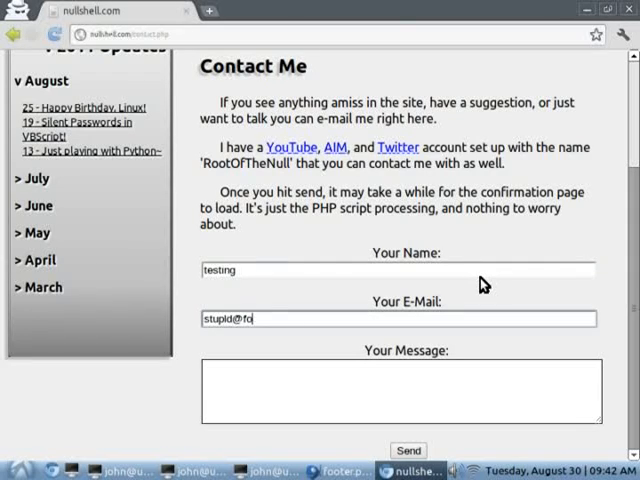
# Step: Fill the Contact Me form with test details and expand the sidebar's March update list
pyautogui.click(408, 450)
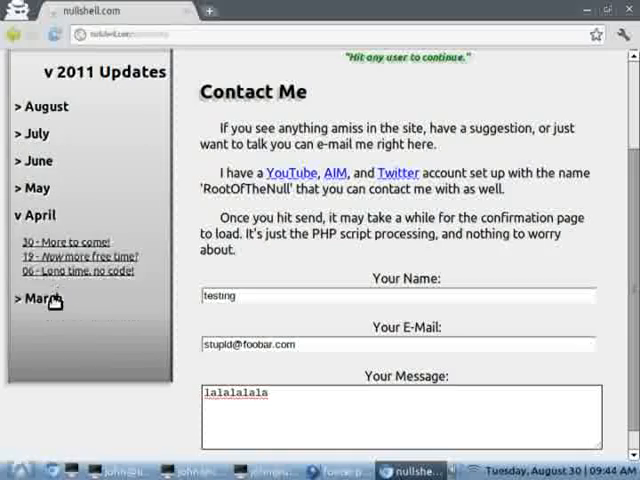
pyautogui.click(398, 470)
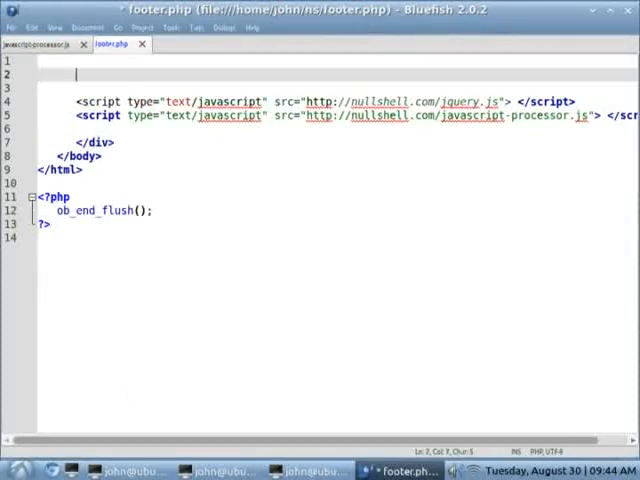
# Step: Add an HTML comment in footer.php explaining jQuery must come first for other scripts
pyautogui.write('<!-- Include our jaa -->')
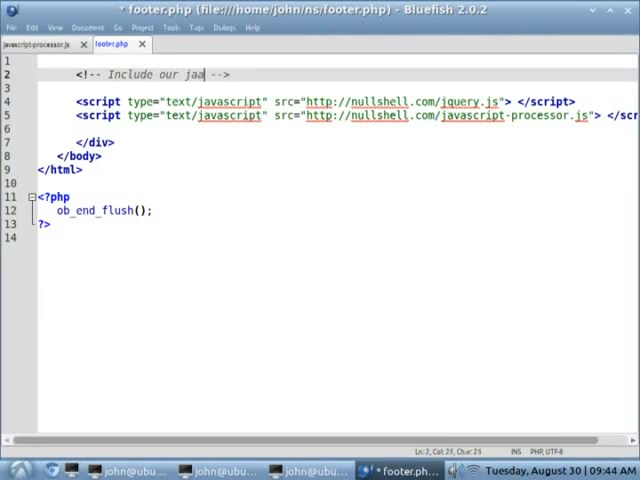
pyautogui.write('avaScript code. J')
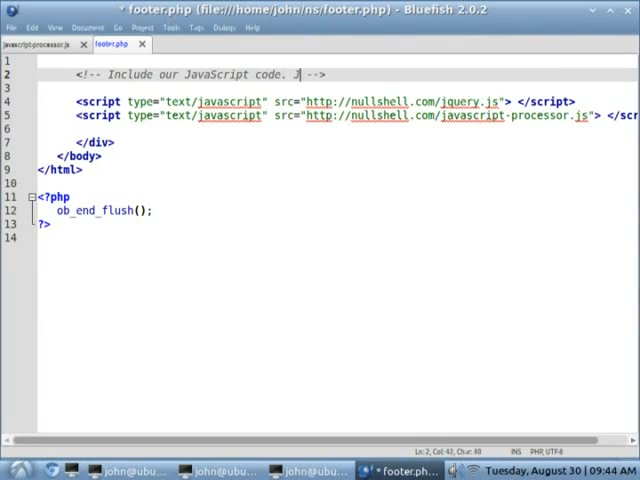
pyautogui.write('Query must always come first so we can use that')
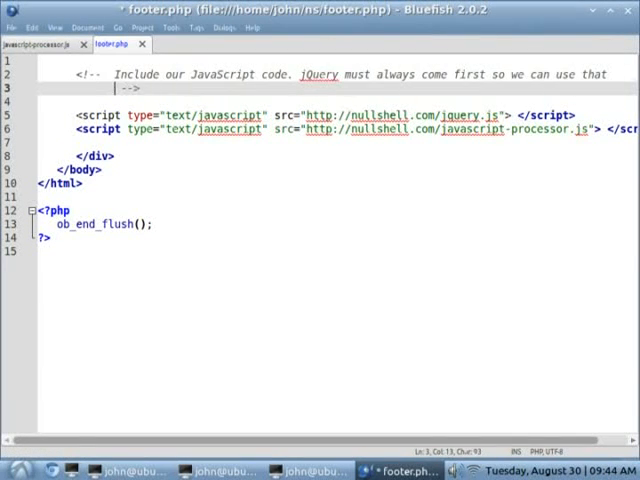
pyautogui.write('module in ther')
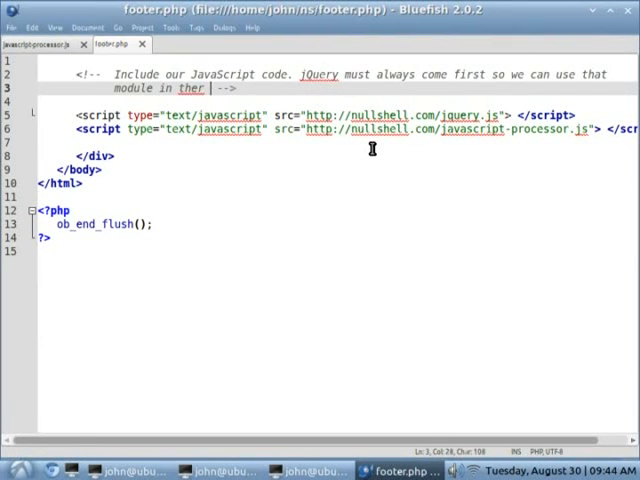
pyautogui.write('other documents.')
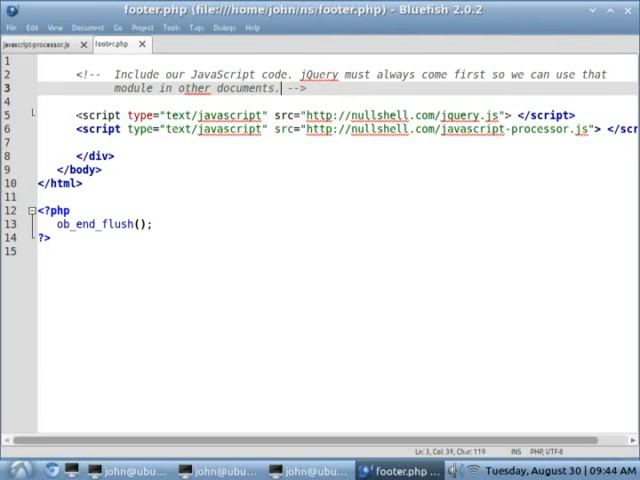
pyautogui.write("'javascript-pro'")
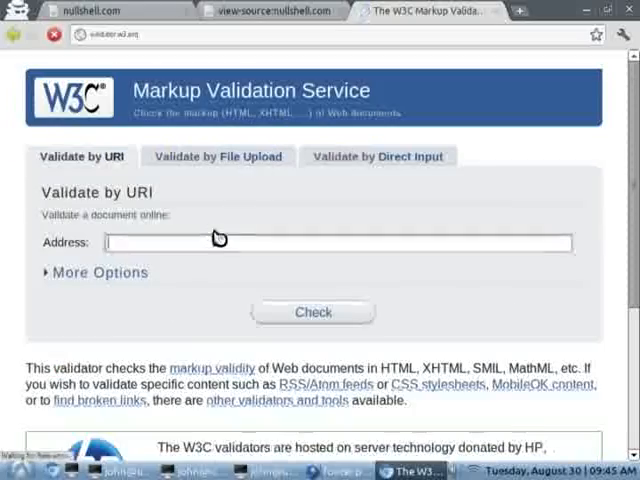
# Step: Focus the Address field under Validate by URI on validator.w3.org
pyautogui.click(312, 312)
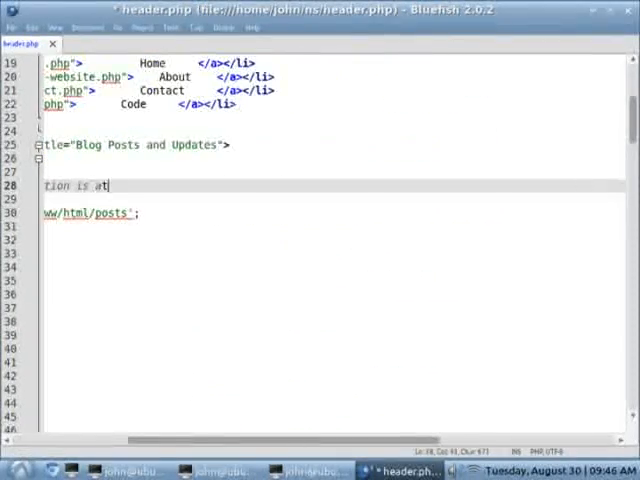
# Step: Comment the month string-name array and note how to disable variable initialization
pyautogui.scroll(-3)
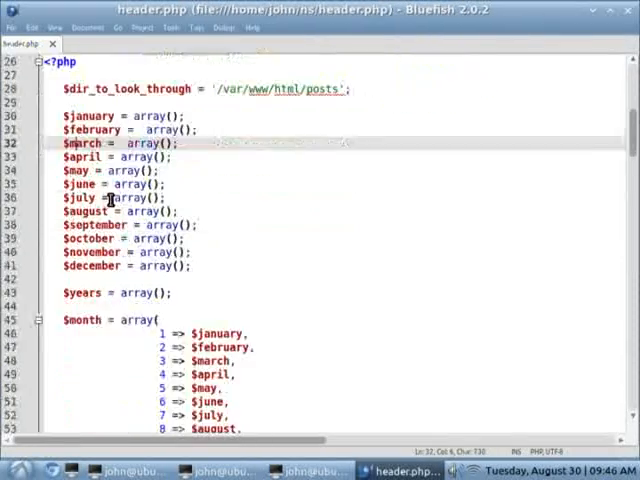
pyautogui.scroll(-3)
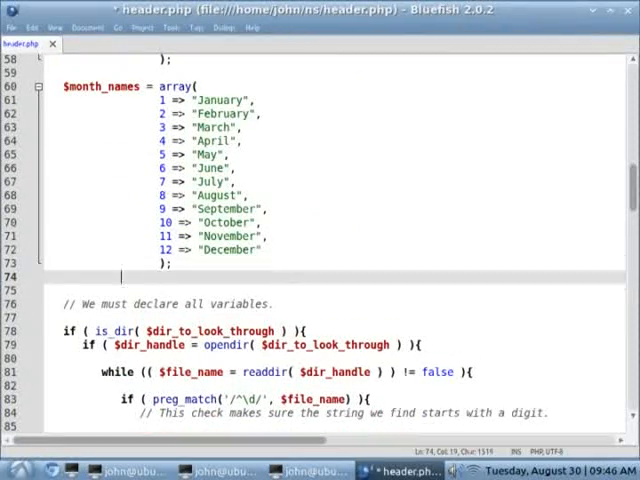
pyautogui.write('// String names, used for clean output. Set in an array with the same keys as the data.')
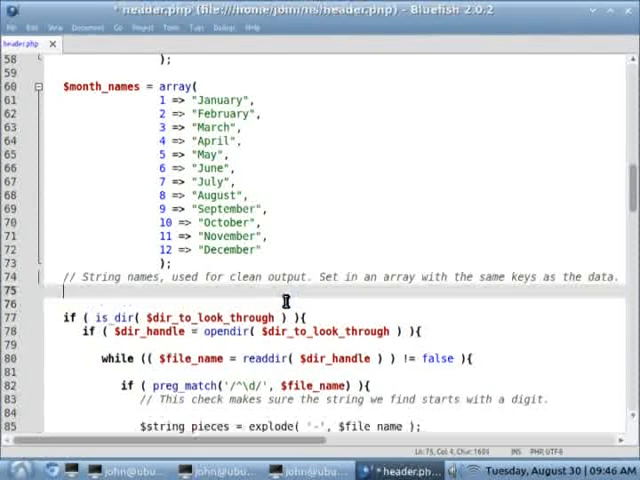
pyautogui.scroll(3)
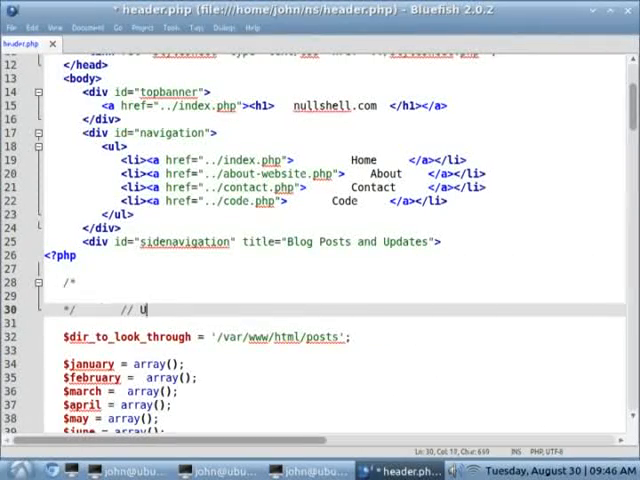
pyautogui.write('nlock that ending comment block to disable the')
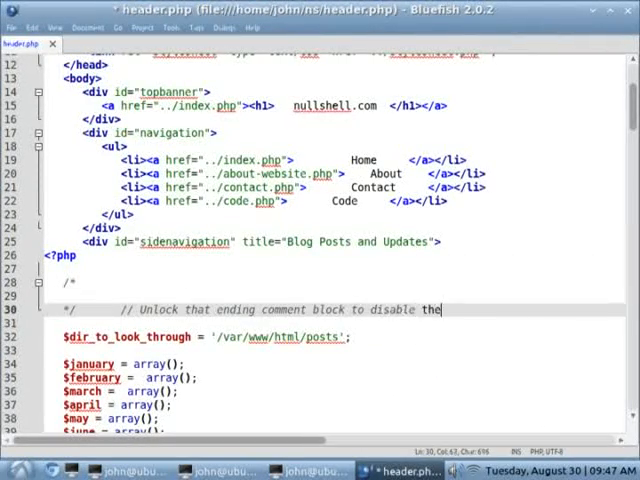
pyautogui.write('variable initialization')
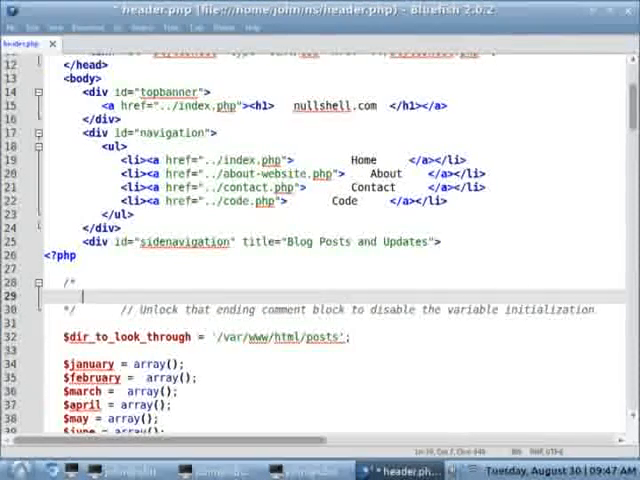
# Step: Write a block comment explaining variable declarations and the associative month arrays
pyautogui.write('We must declare all variables. First is the directory of the blog posts to process,')
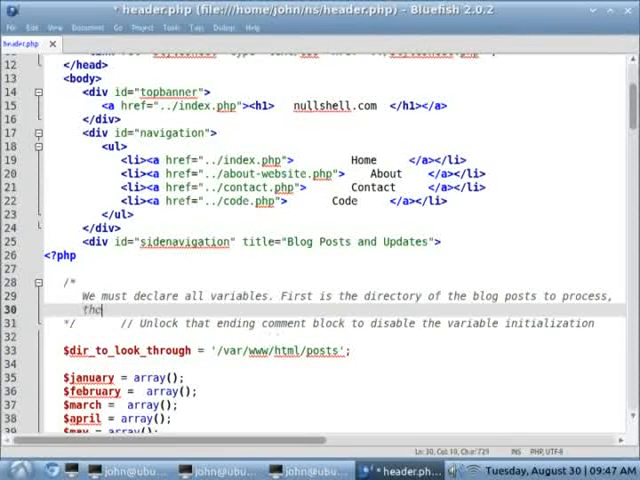
pyautogui.write('then allocate array variables for each m')
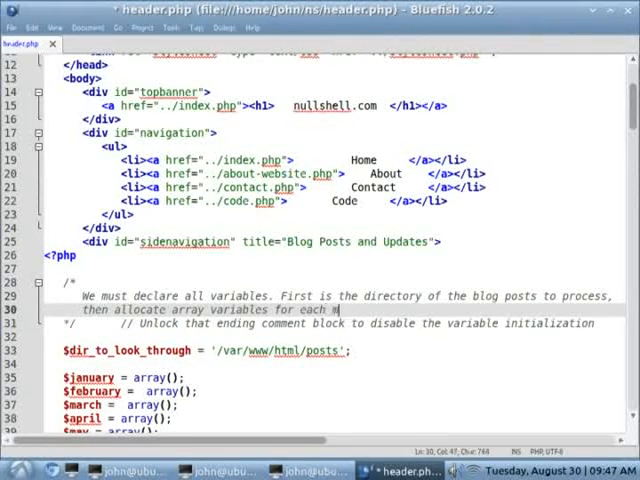
pyautogui.scroll(-3)
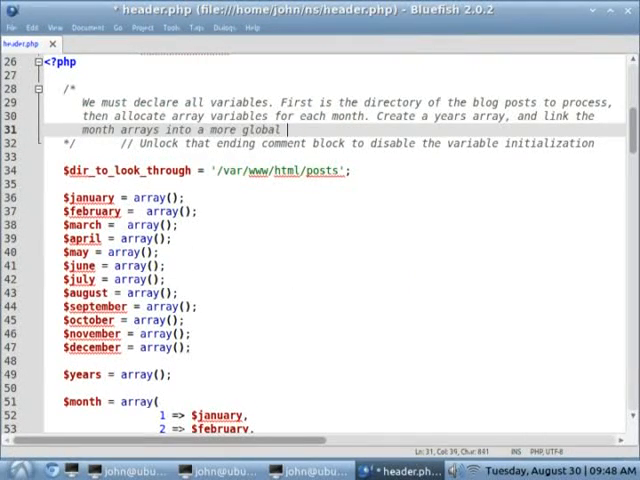
pyautogui.write('associative arr')
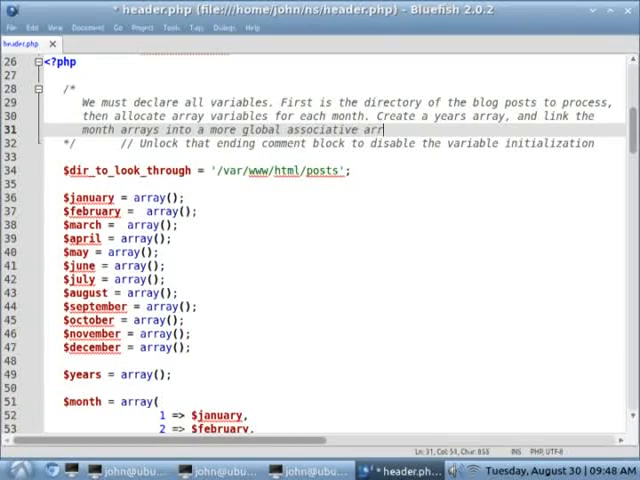
pyautogui.scroll(-3)
pyautogui.write('// Months numbered c')
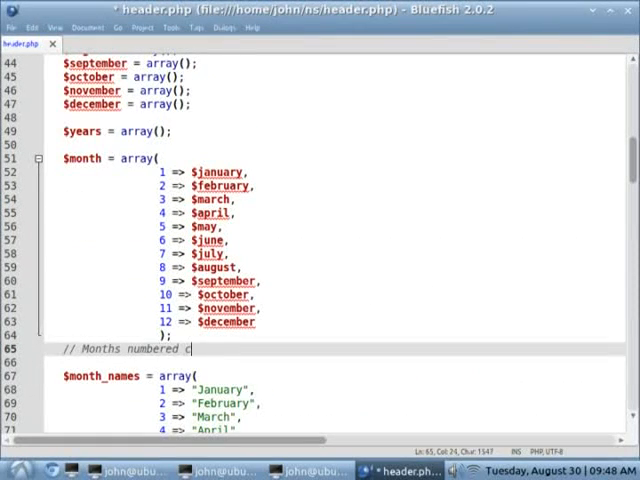
pyautogui.write('orrectly, for easier association. This modi')
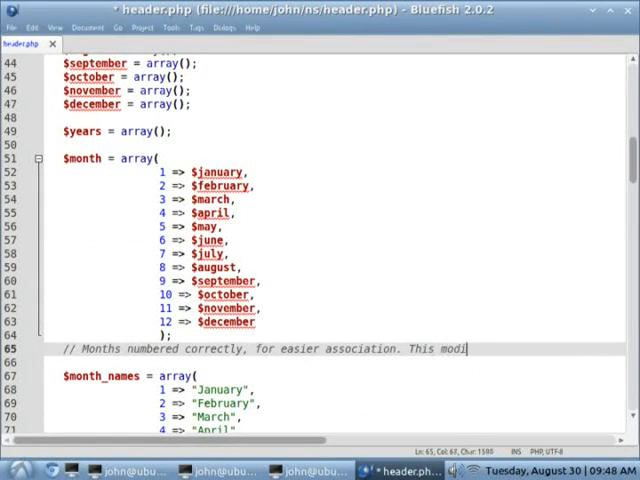
pyautogui.write('Remember this modifies loos')
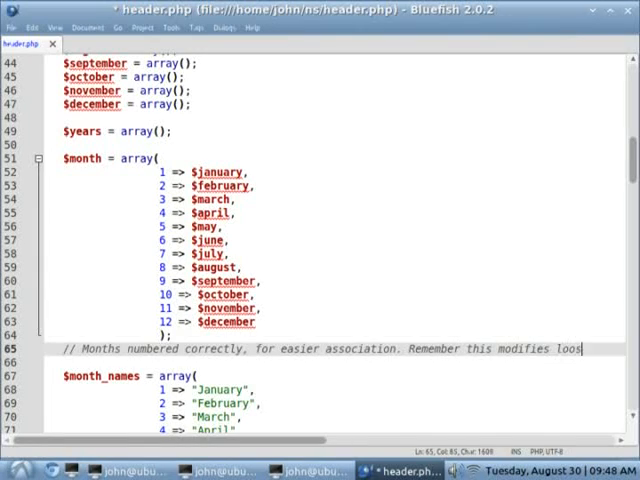
pyautogui.scroll(3)
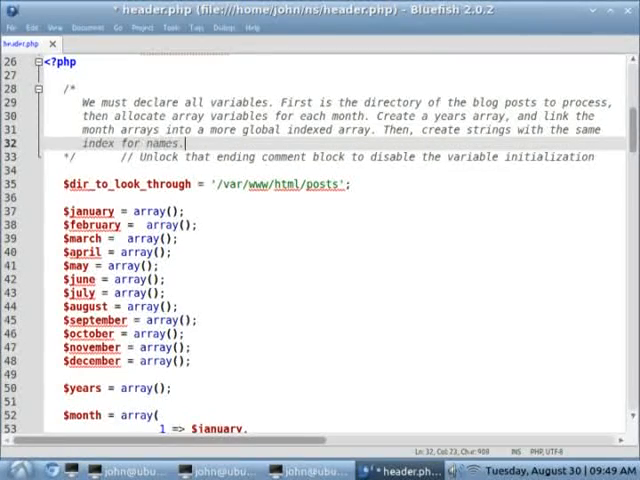
pyautogui.scroll(-3)
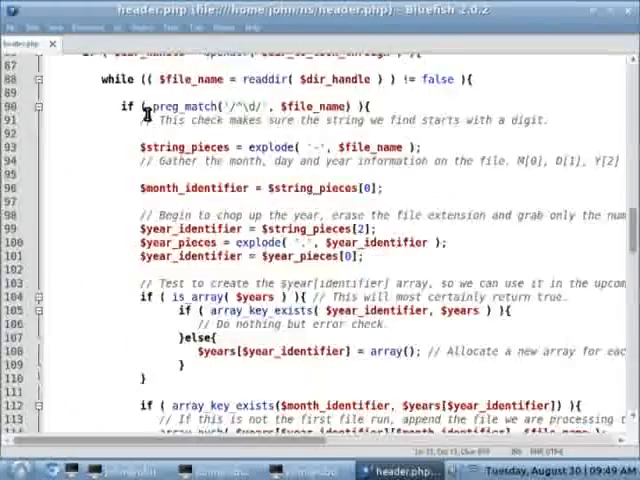
# Step: Comment the directory-scanning loop, explaining how it chops up each file
pyautogui.scroll(-3)
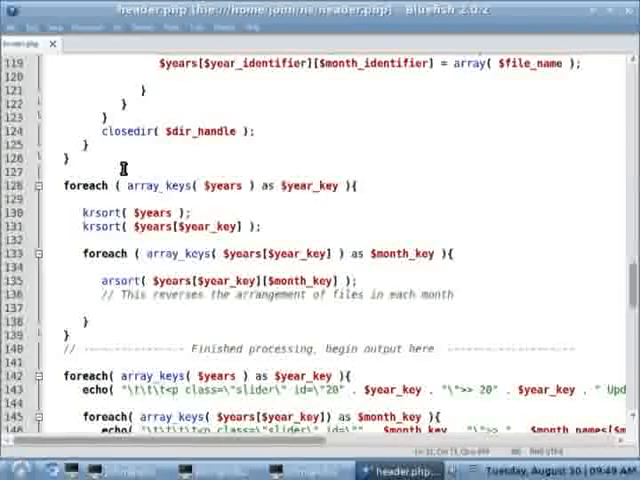
pyautogui.scroll(3)
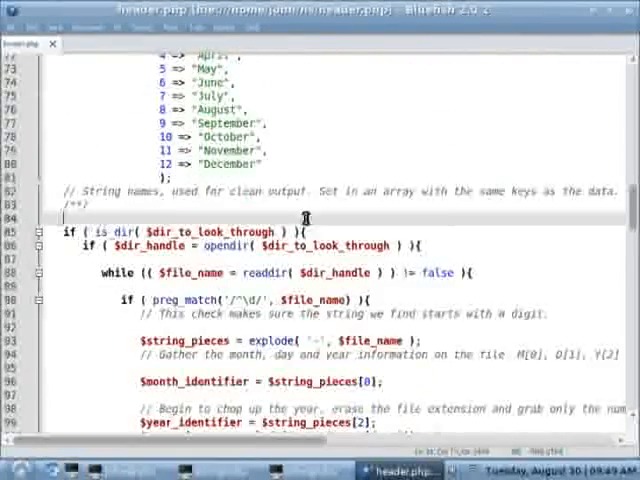
pyautogui.scroll(-3)
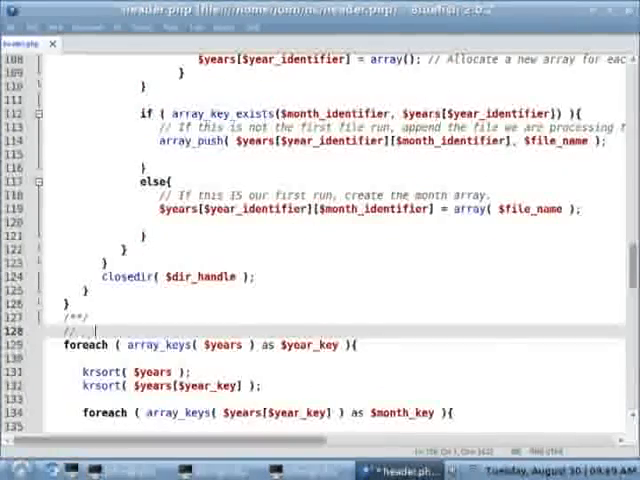
pyautogui.scroll(3)
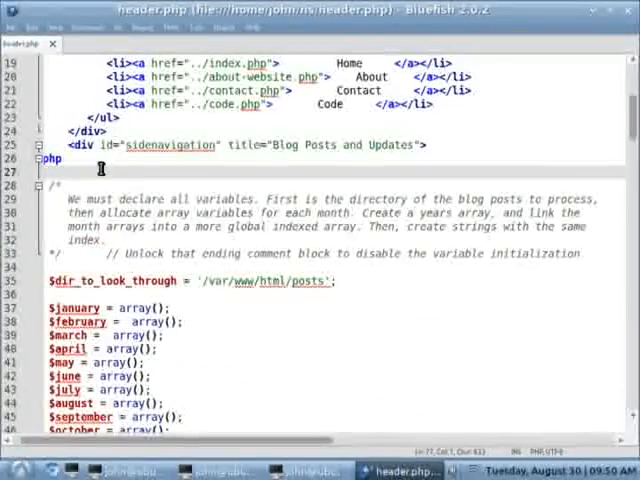
pyautogui.scroll(-3)
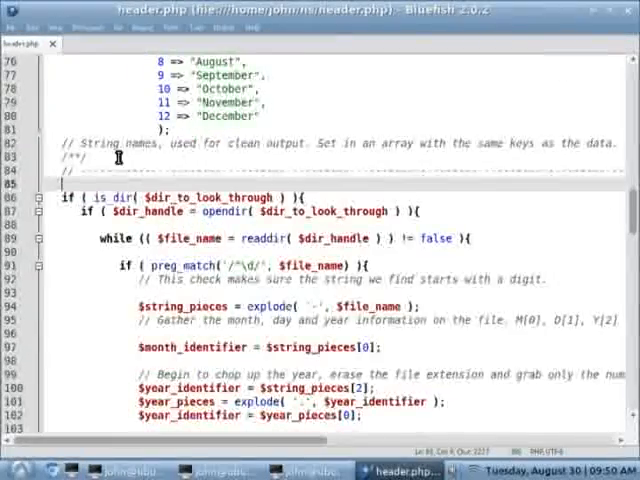
pyautogui.scroll(-3)
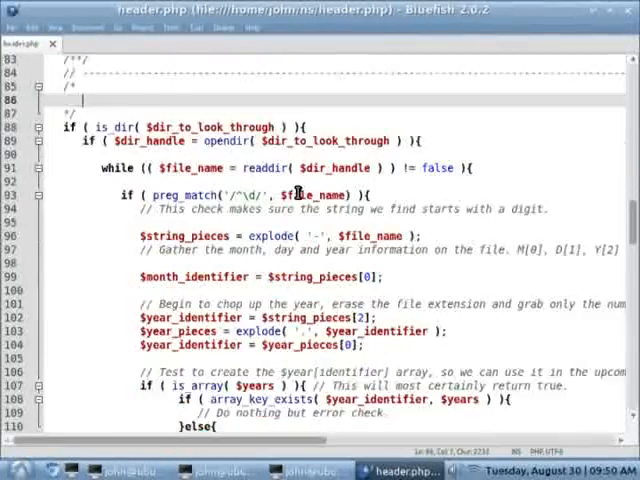
pyautogui.write('Thi')
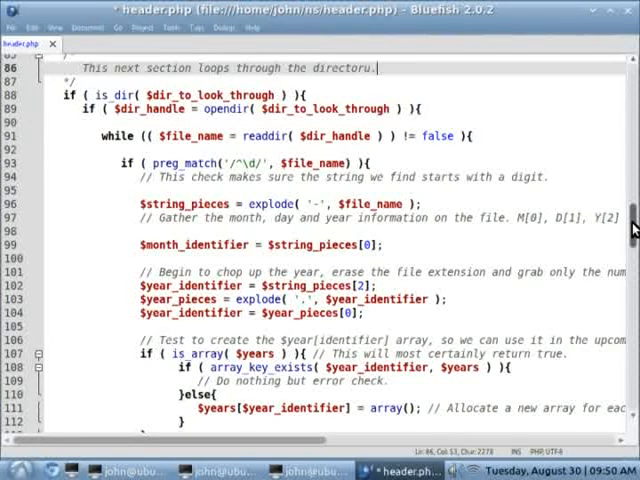
pyautogui.write(', and chops up the file names of each')
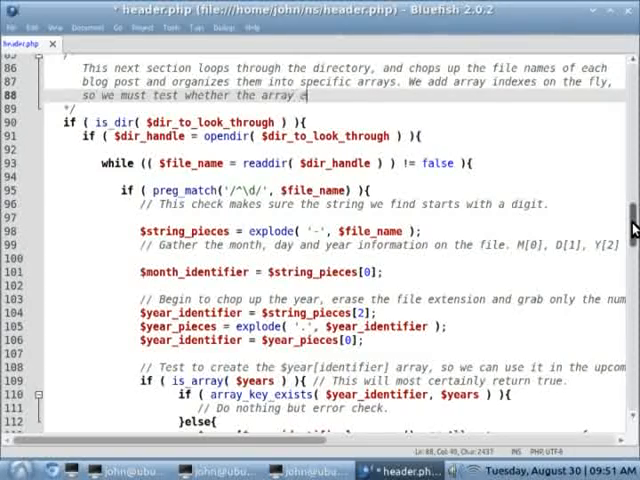
# Step: Start a new comment block above the loop that sorts the years array
pyautogui.scroll(-3)
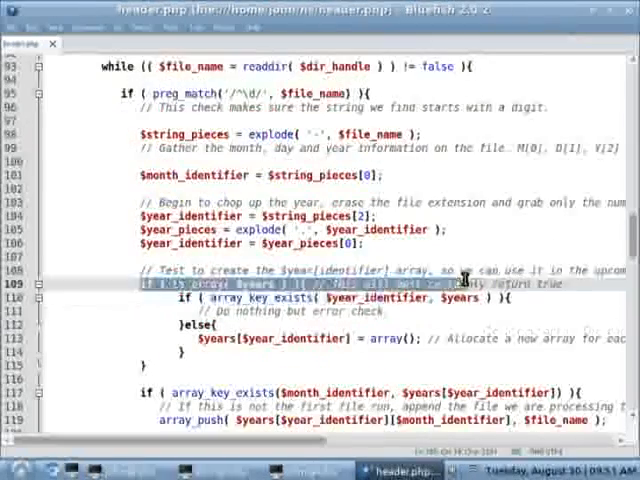
pyautogui.scroll(-3)
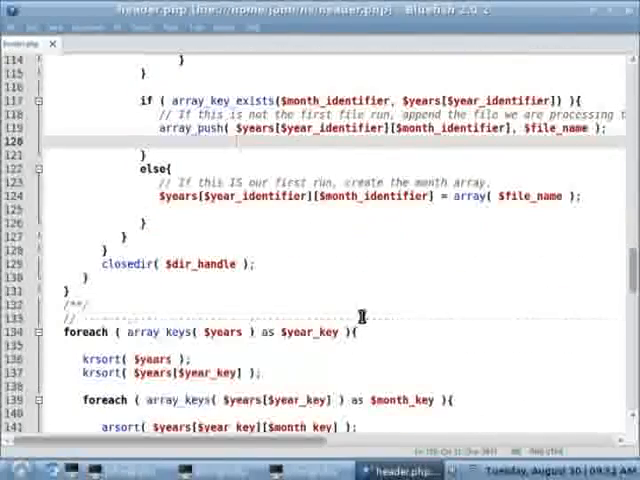
pyautogui.scroll(-3)
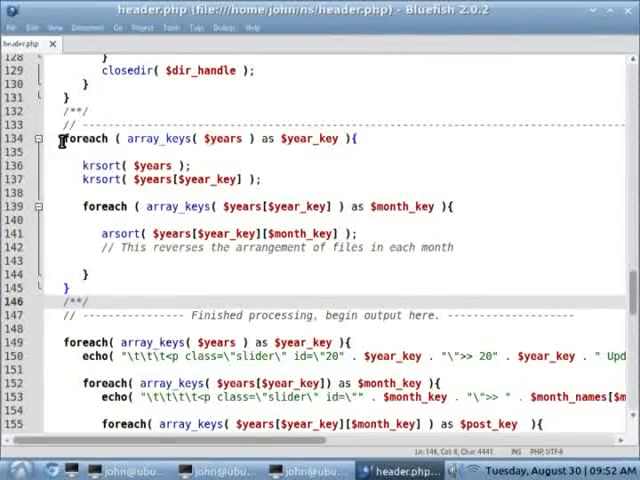
pyautogui.scroll(3)
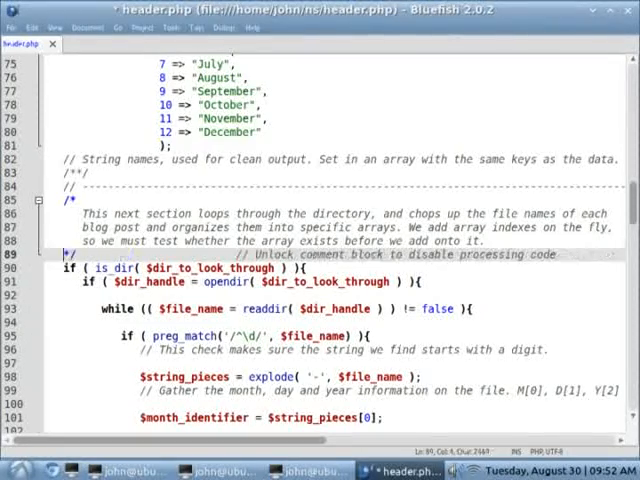
pyautogui.scroll(-3)
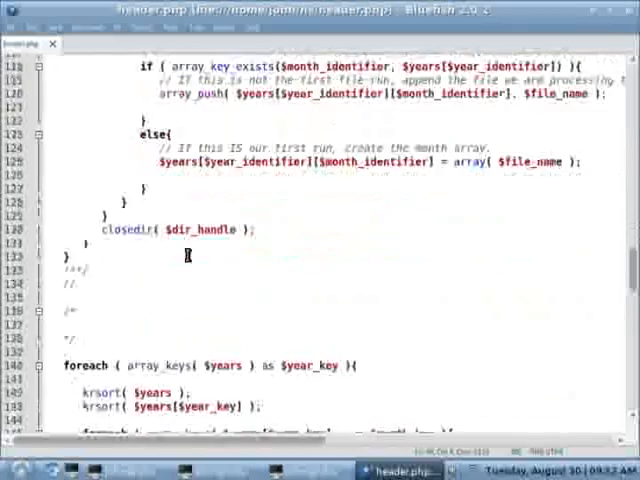
pyautogui.scroll(-3)
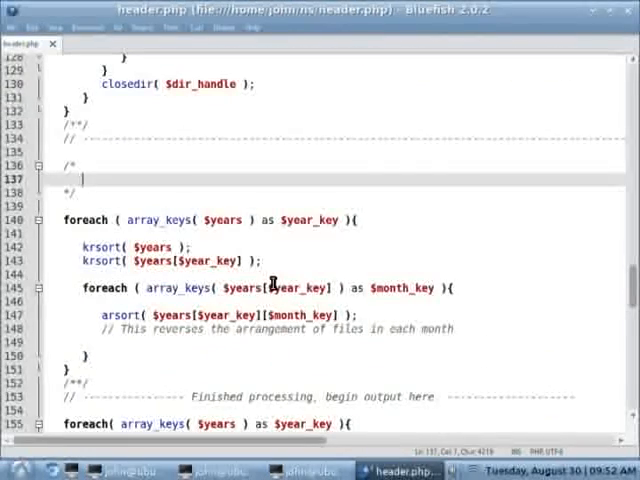
pyautogui.write('This sec')
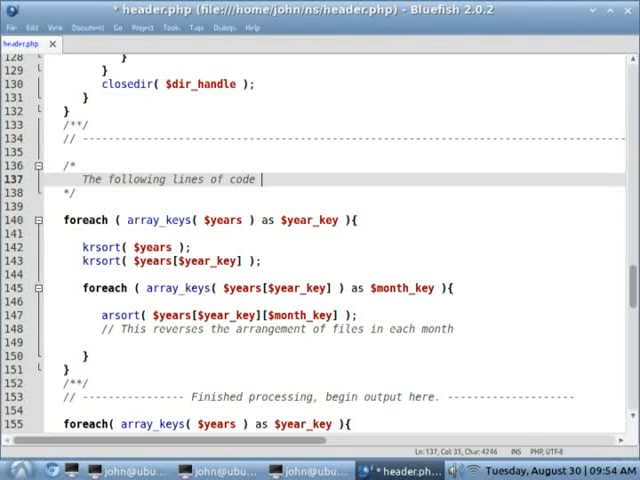
# Step: Explain that sorting shows newest posts first, and what krsort's K and R mean
pyautogui.write('loop through each array and sort them in descening order.')
pyautogui.write('This is so when a reader comes to the')
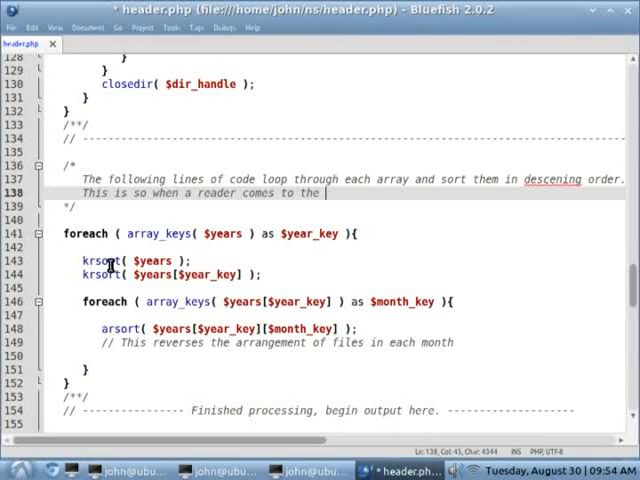
pyautogui.write('website, he sees the')
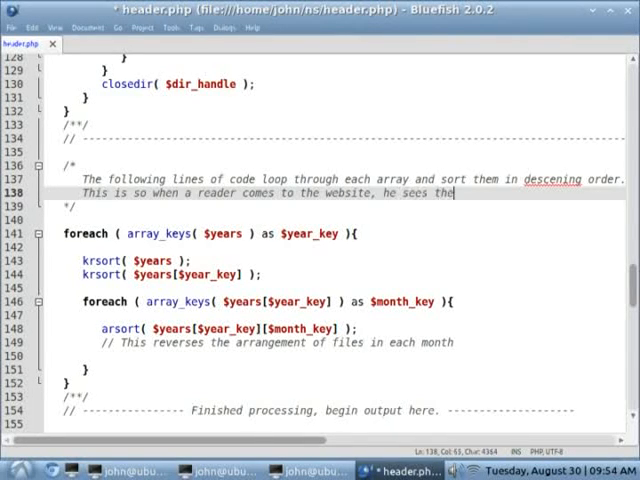
pyautogui.write('latest posts at the top.')
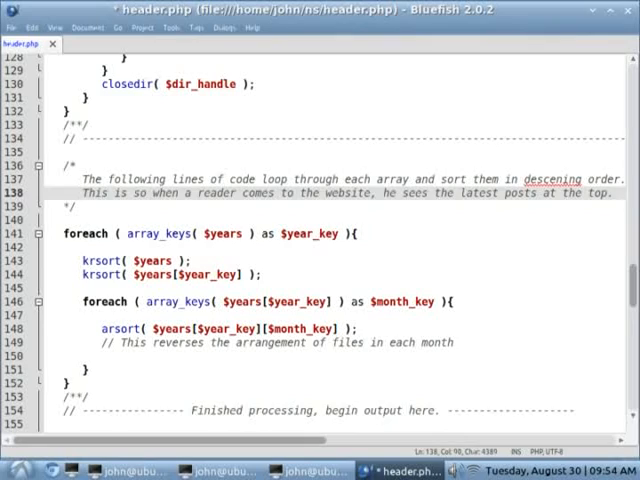
pyautogui.write('The')
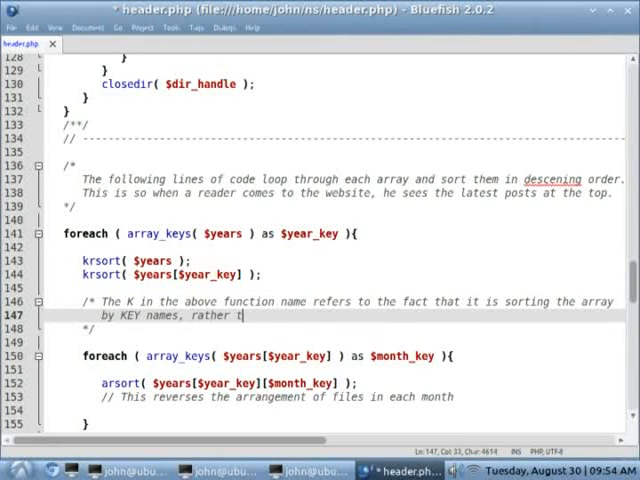
pyautogui.write('han values. The R')
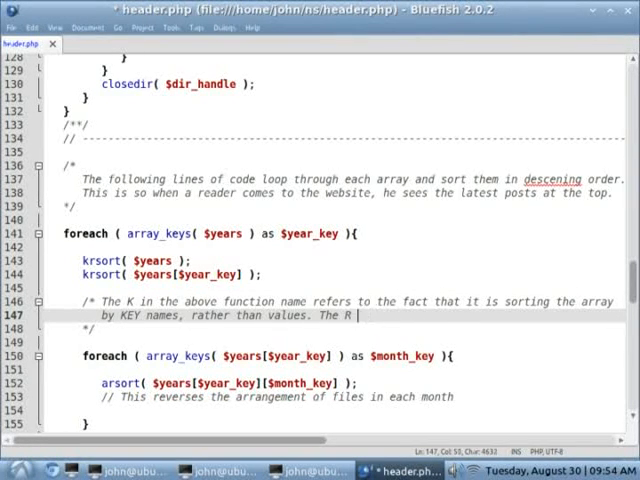
pyautogui.write('lets it sort in reverse. ( descending')
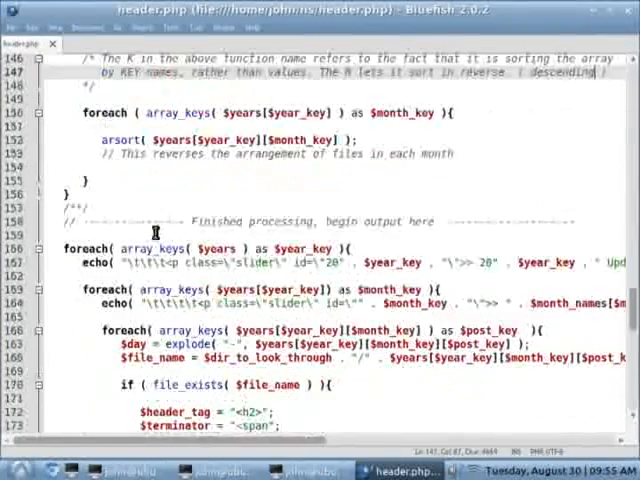
# Step: Comment the first output loop on element IDs, escaped tabs and newlines, and the DIV wrapper
pyautogui.scroll(-3)
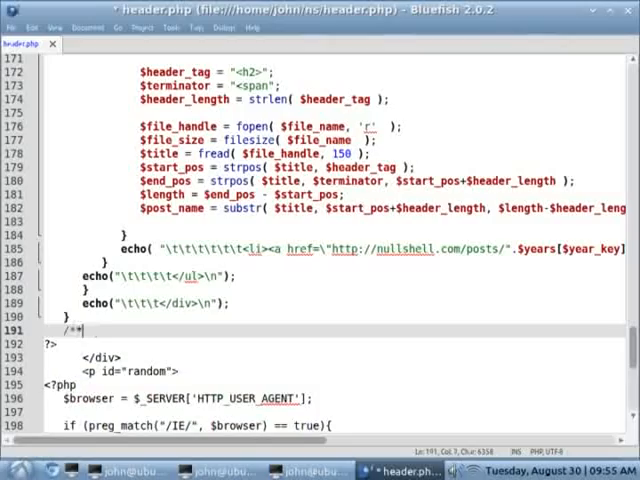
pyautogui.scroll(3)
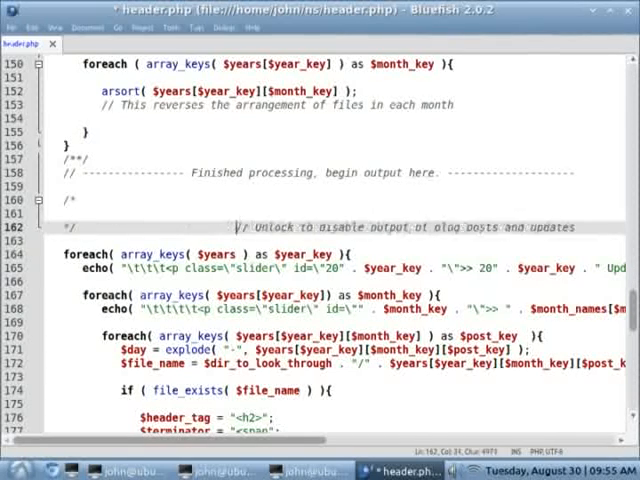
pyautogui.write('Finally we begin to show the data')
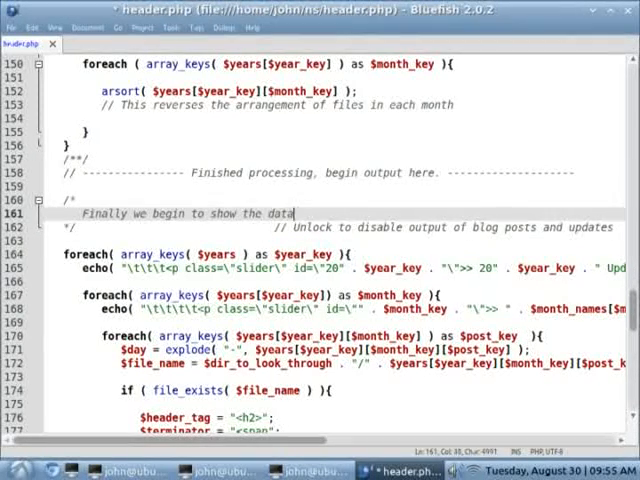
pyautogui.write('we have processed. This loops through each array')
pyautogui.write('and sets the ID number')
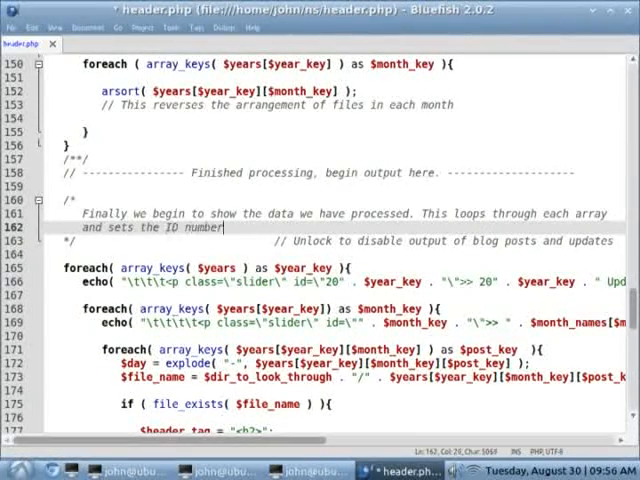
pyautogui.write('of each element peic')
pyautogui.write('process them with JavaScript and jQuery.')
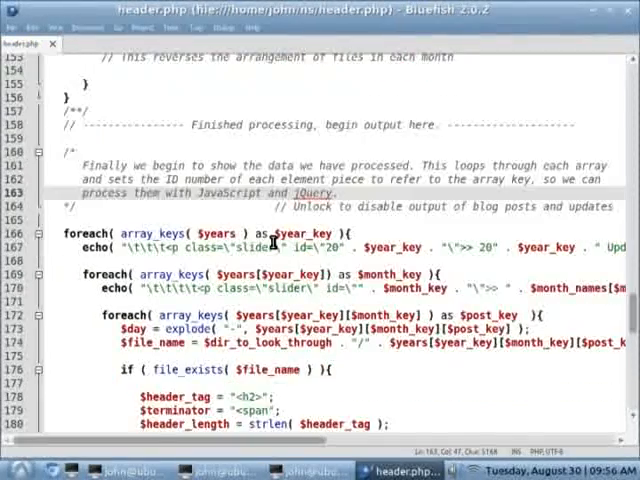
pyautogui.scroll(-3)
pyautogui.write('// The \\tS')
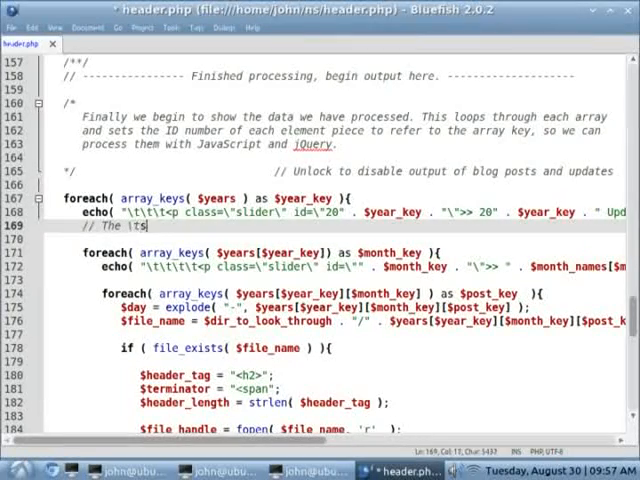
pyautogui.write("s and \\n's are escaped characters for newlines and tabs.")
pyautogui.click(334, 239)
pyautogui.write('Good formatting when a user views the source!')
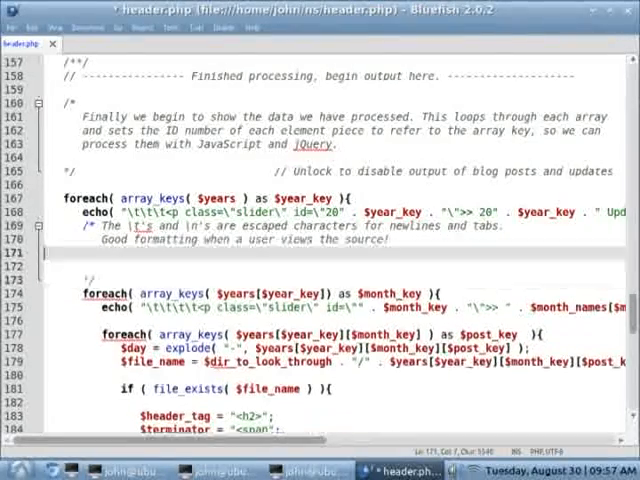
pyautogui.write("Also notice we use a DIV here. This is because we cannot nest ul's inside ul's, it")
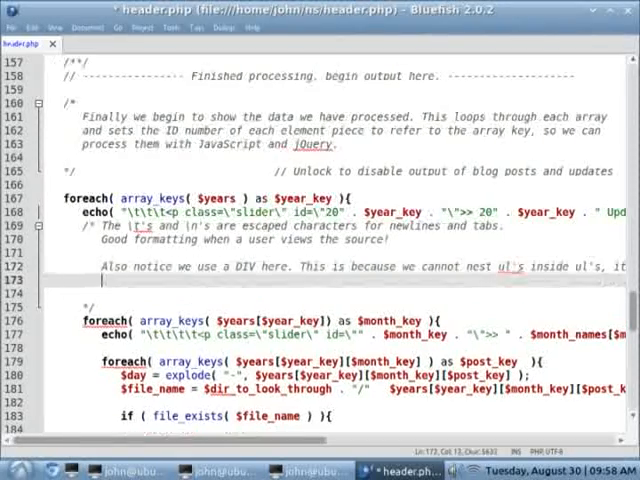
pyautogui.write("is against the W3C's standards.")
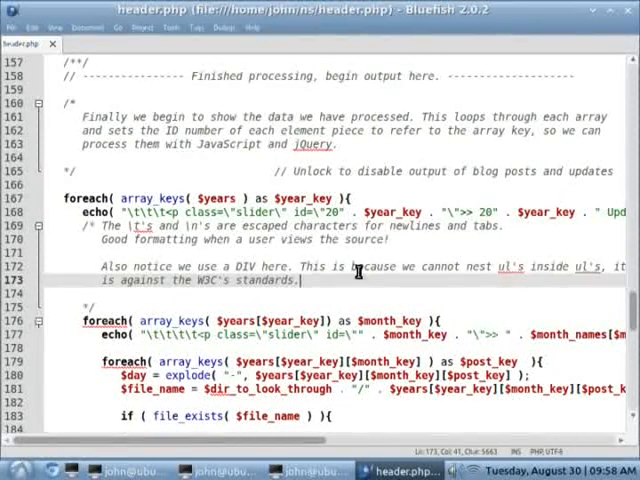
# Step: Explain the extra > character that turns into a v, and begin a multiple-classes note
pyautogui.scroll(-3)
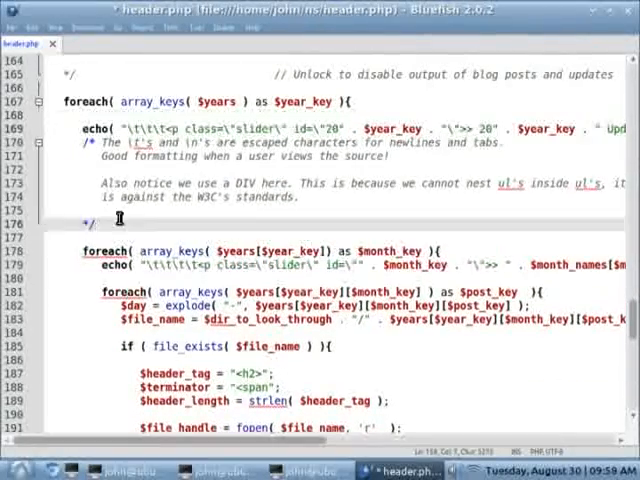
pyautogui.scroll(-3)
pyautogui.write("/* Also, see that we're using an extra >")
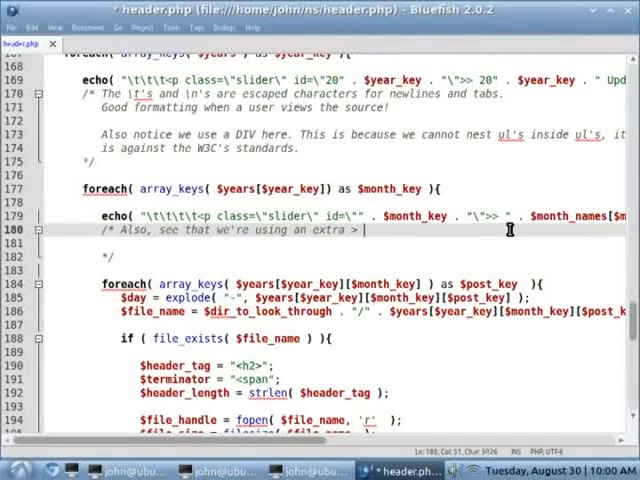
pyautogui.write('in our output. This is so viewers have a')
pyautogui.click(334, 243)
pyautogui.write('hint that this can be unfolded. The')
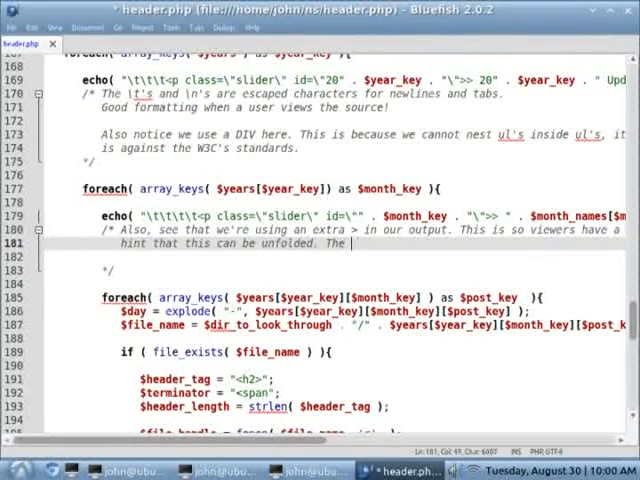
pyautogui.write('character will transform into a v when')
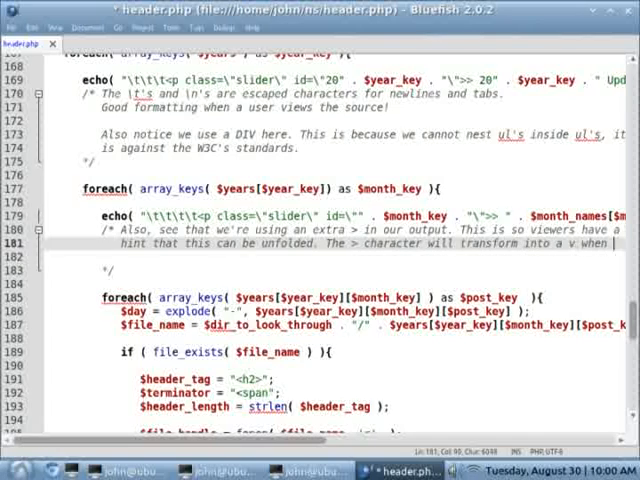
pyautogui.write('the information slides down, and switches back when it needs to.')
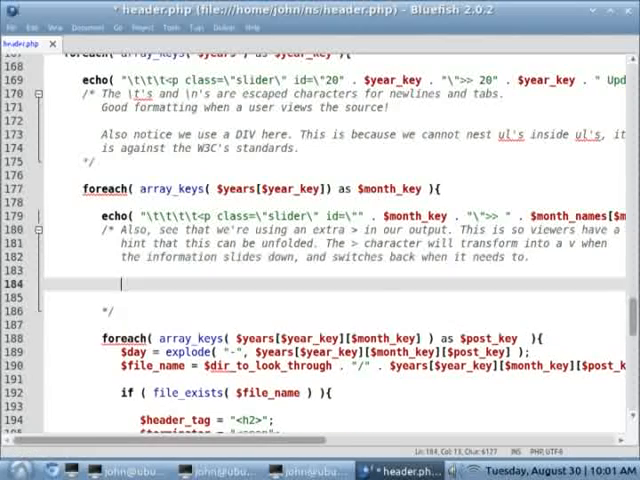
pyautogui.write('Also, see that we use multiple classes in our HTML. This just helps with CSS')
pyautogui.click(335, 297)
pyautogui.write('styling. ( see stylesheet.php for )')
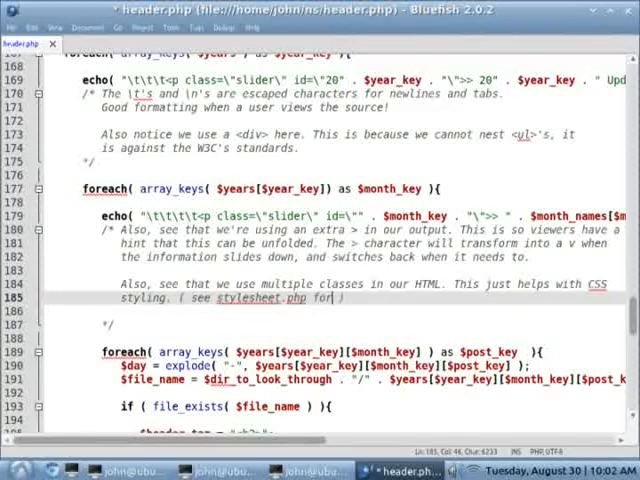
# Step: Below $file_name in header.php, comment that the file name gives the creation day and the title feeds output
pyautogui.scroll(-3)
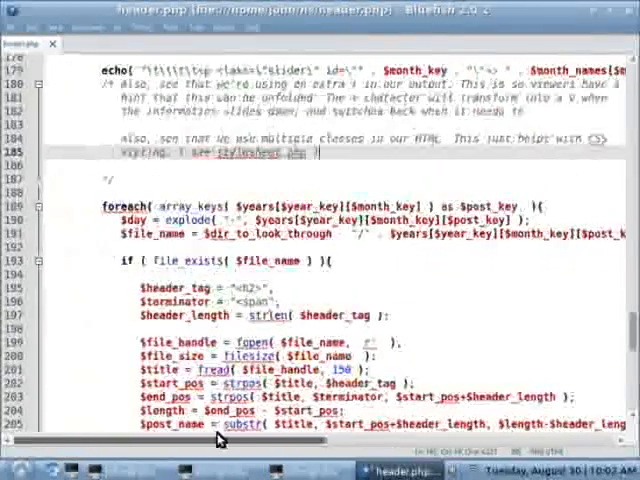
pyautogui.scroll(-3)
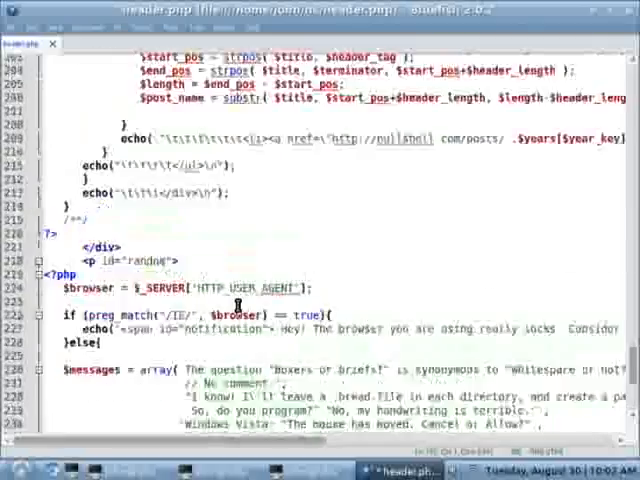
pyautogui.scroll(3)
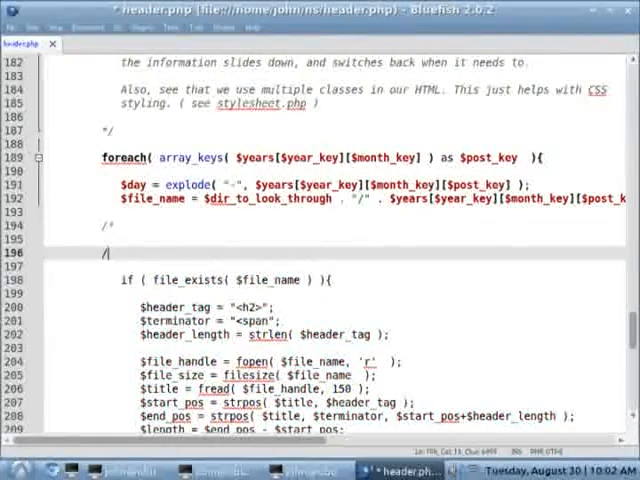
pyautogui.write('Above, we process the file name and retrieves the day of the month')
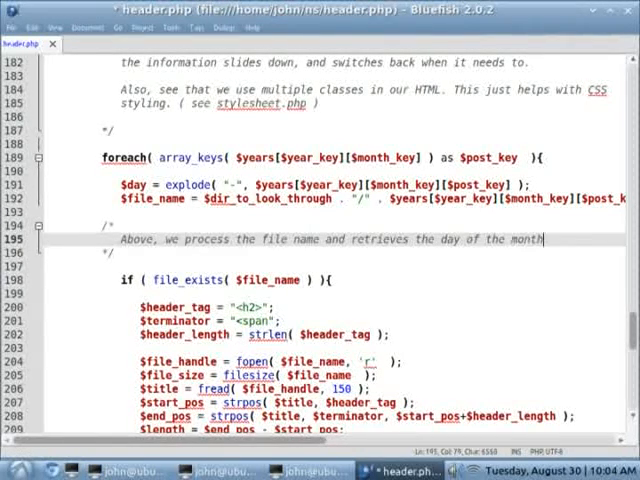
pyautogui.write('it was creat')
pyautogui.write('We use that as part of our output.')
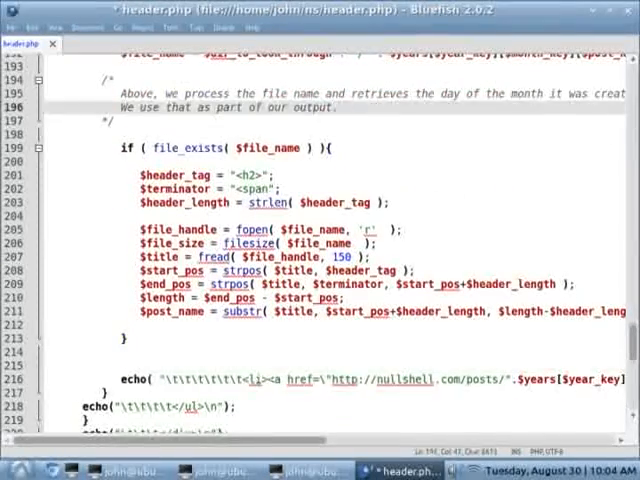
pyautogui.write('Immediately after, we scan the first few lines of the file and retrieve the')
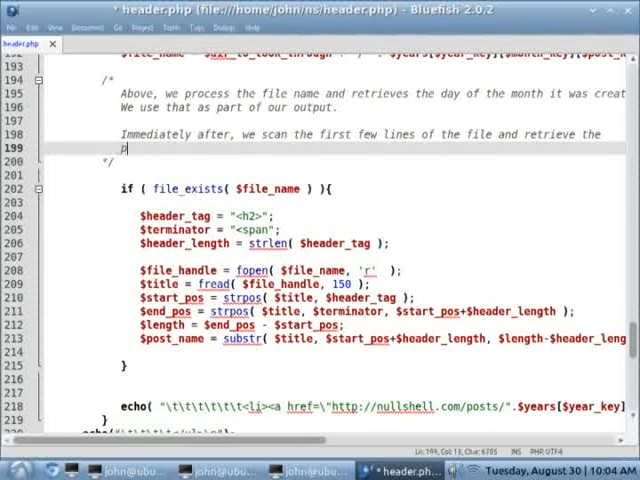
pyautogui.write("post's title.")
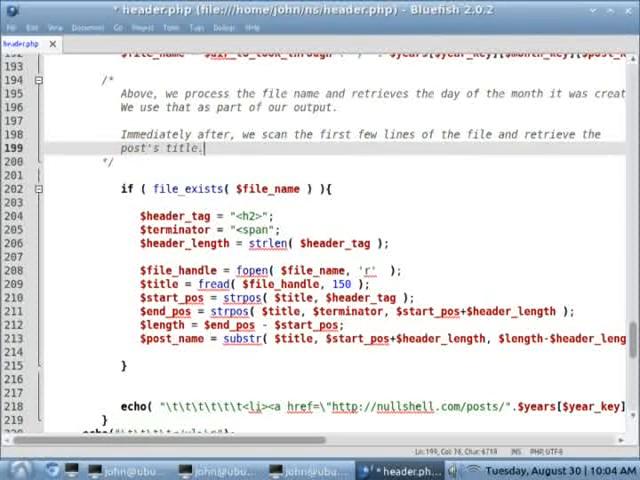
pyautogui.write('We use that in output as well.')
pyautogui.click(384, 215)
pyautogui.write(' // We look for the start of the header')
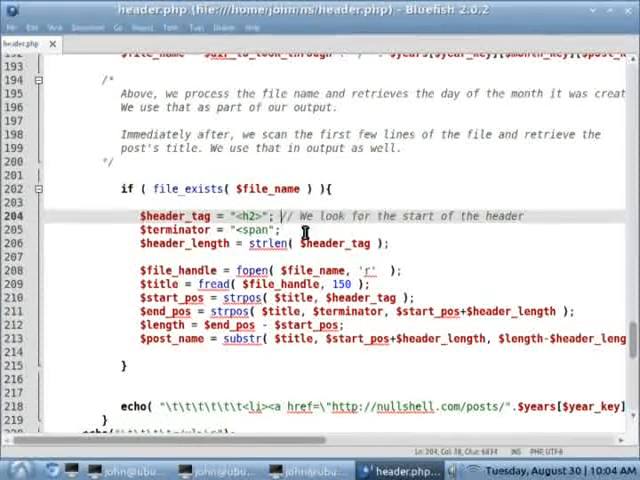
# Step: Add // comments on the header tag, terminator, header length and substring steps of title extraction
pyautogui.write('// And stop scanning when we find a new <span> tag')
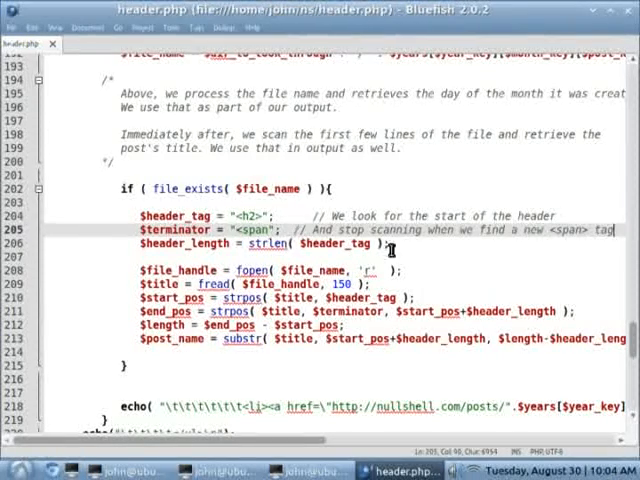
pyautogui.write('// We use this digit for some math')
pyautogui.write('// ABOVE')
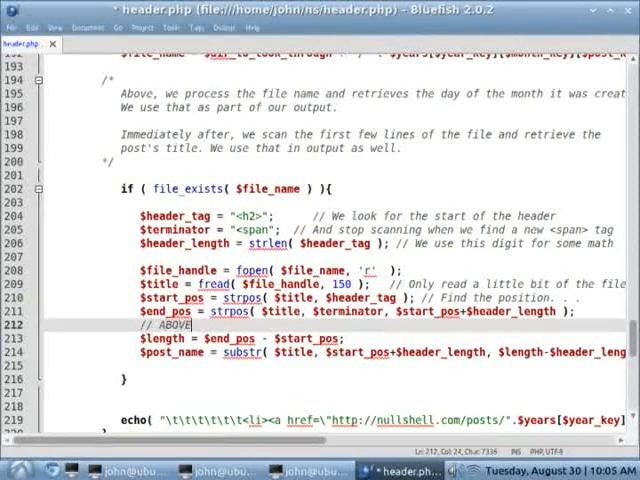
pyautogui.write('Use the previous position as an offset to find the next tag')
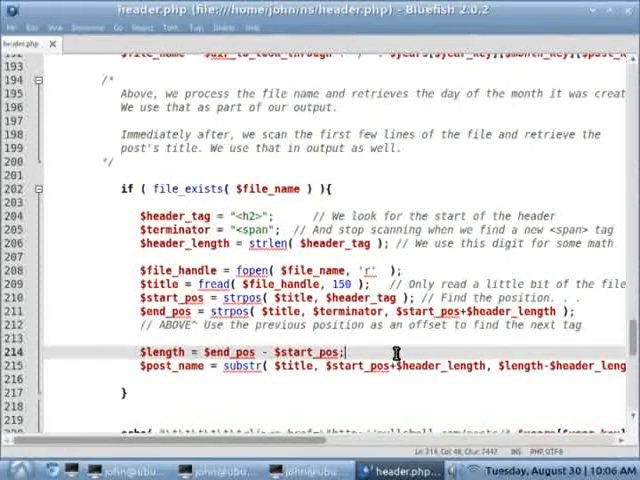
pyautogui.write('// Subtract the difference between the two')
pyautogui.click(382, 379)
pyautogui.write('// And use that difference to find the title of the post')
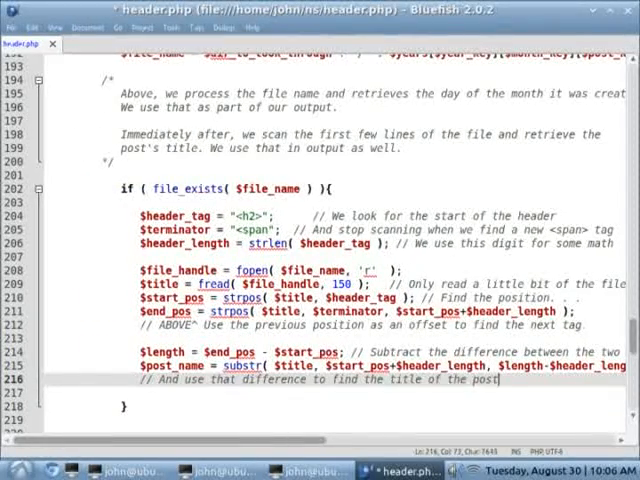
# Step: Comment the echo lines: link to the file name, output day and title, and close tags
pyautogui.scroll(-3)
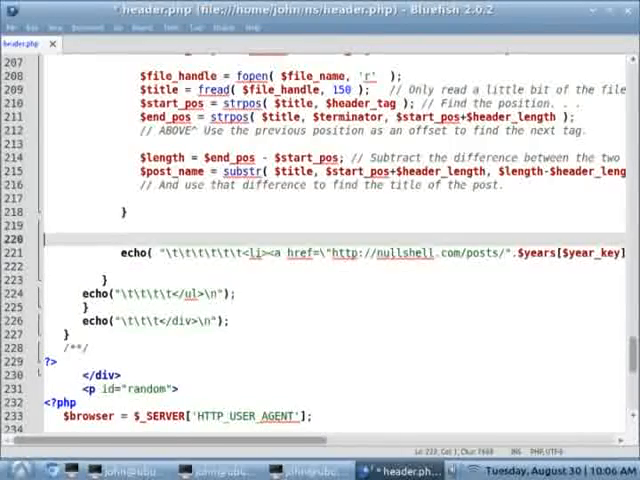
pyautogui.write('// Finally, link to t')
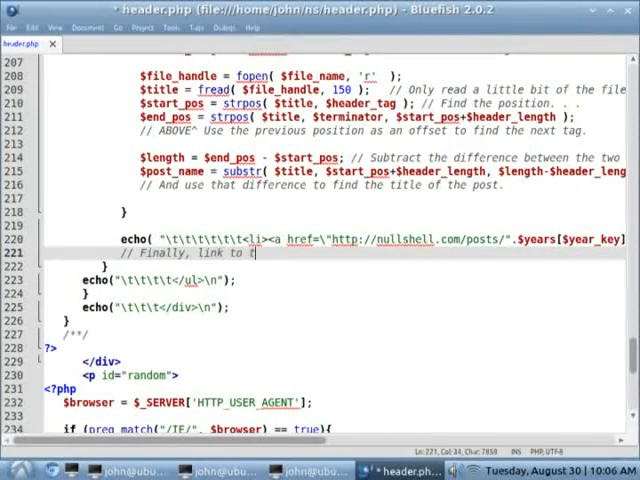
pyautogui.write('he file name and output the day and title')
pyautogui.write('// End ou')
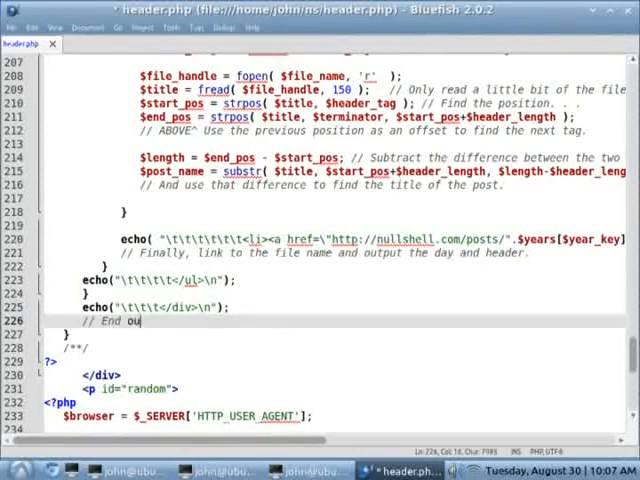
pyautogui.write('r tags.')
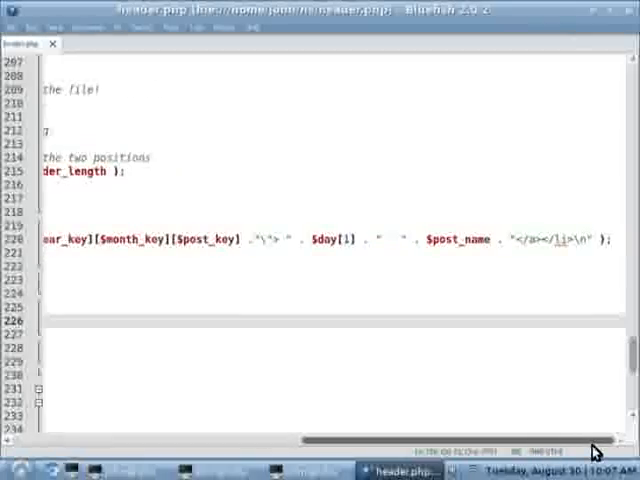
# Step: Review the post page's HTML source in Chrome, then open 6-22-11.php in Bluefish
pyautogui.scroll(3)
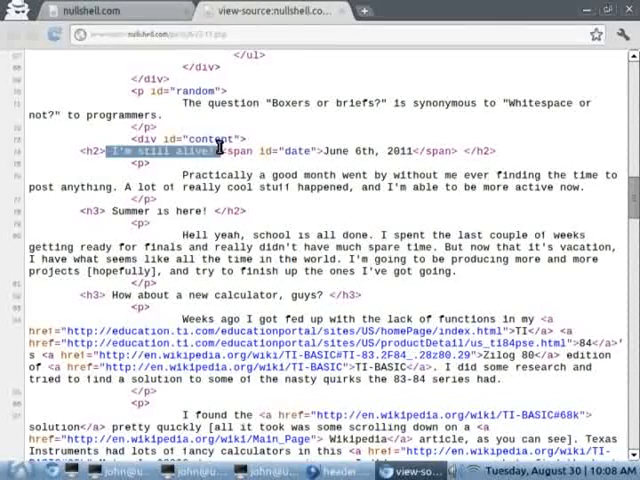
pyautogui.click(110, 11)
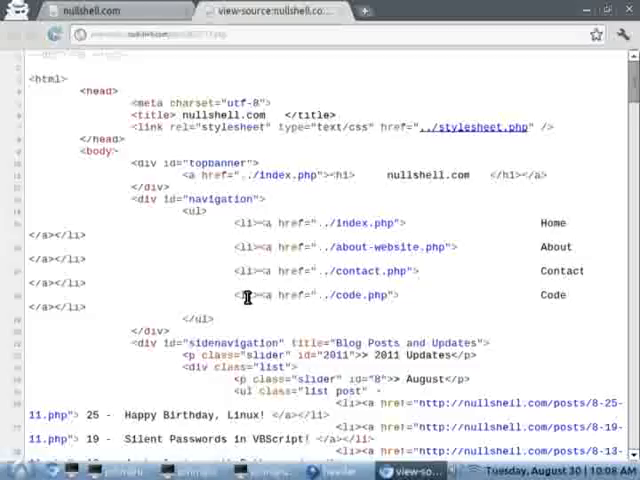
pyautogui.click(100, 11)
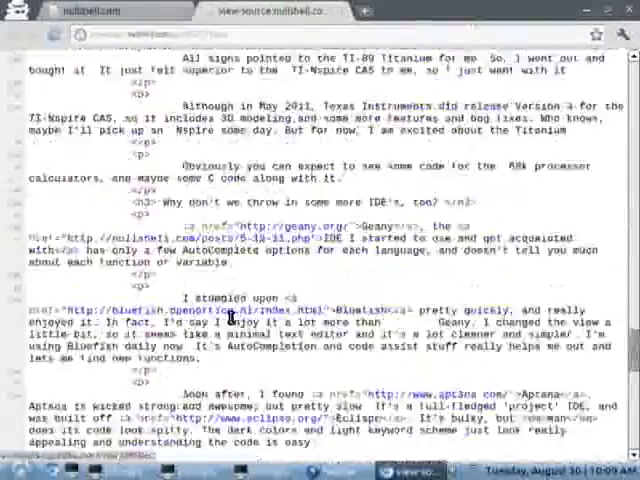
pyautogui.click(339, 470)
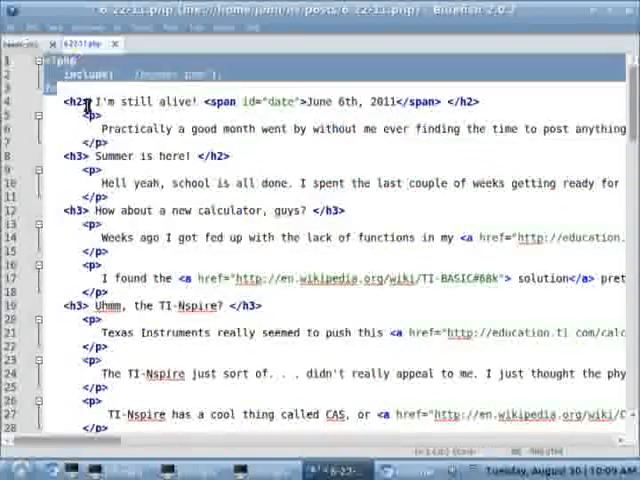
# Step: Review header.php and stylesheet.php's #sidenavigation rules, close header.php, and return to the nullshell.com homepage
pyautogui.scroll(-3)
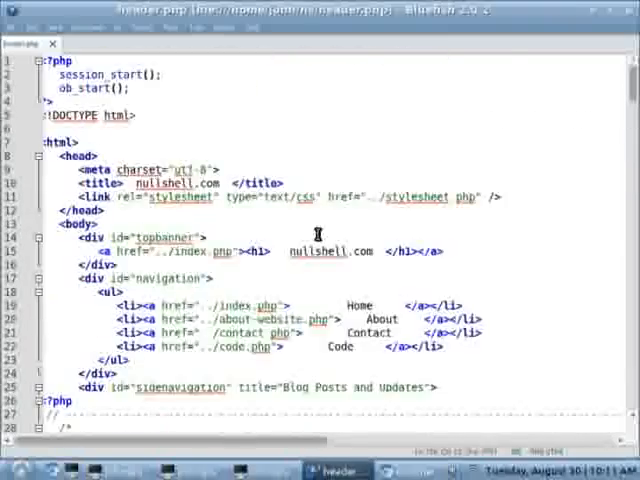
pyautogui.click(100, 43)
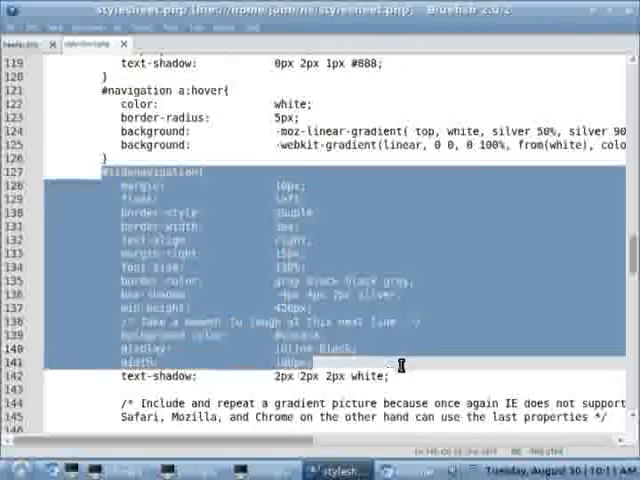
pyautogui.scroll(-3)
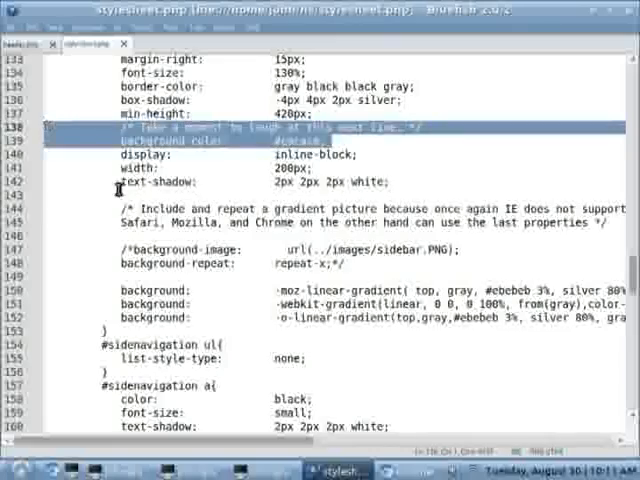
pyautogui.scroll(-3)
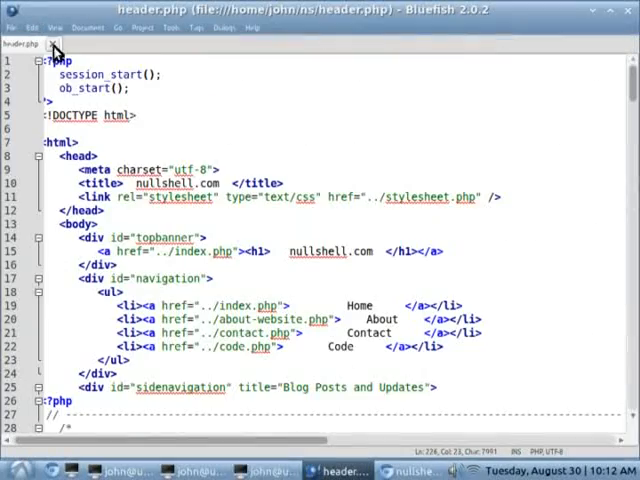
pyautogui.click(406, 471)
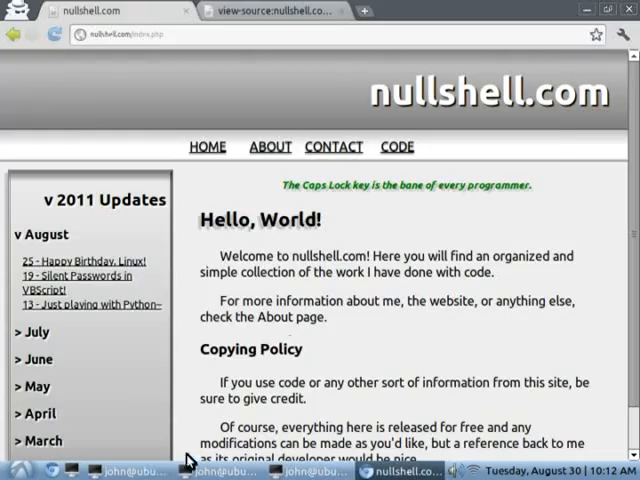